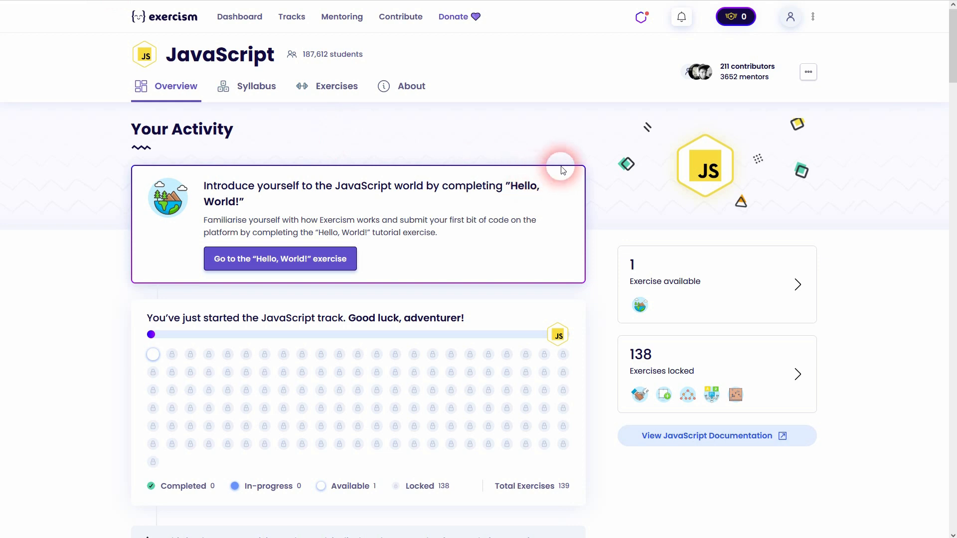
mouse_move(457, 127)
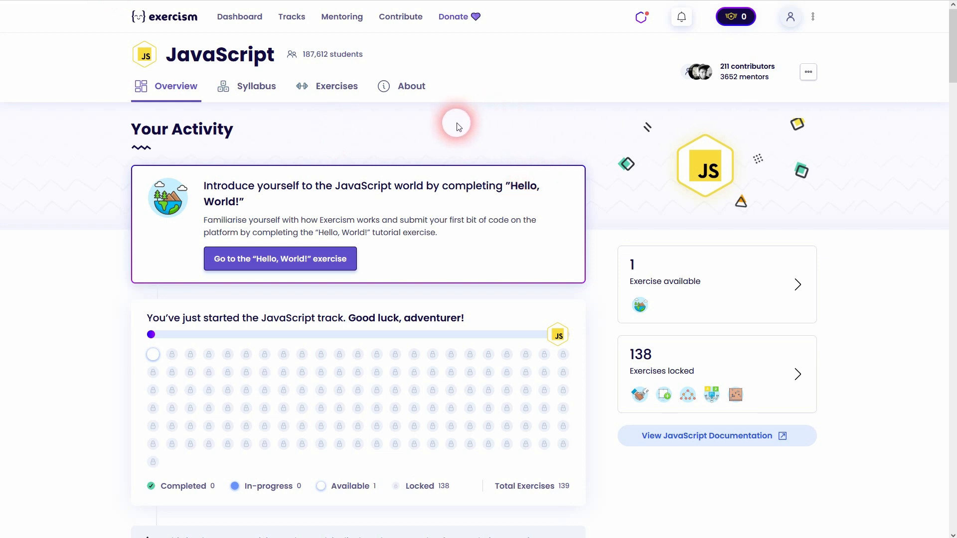
Step: Browse the track syllabus, then navigate from the overview to the Hello World exercise page
left_click(256, 86)
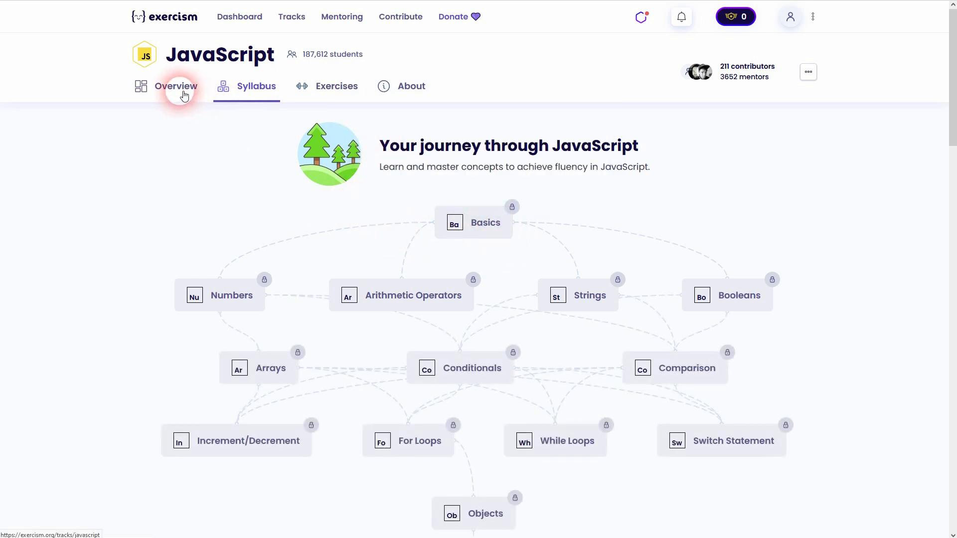
left_click(175, 85)
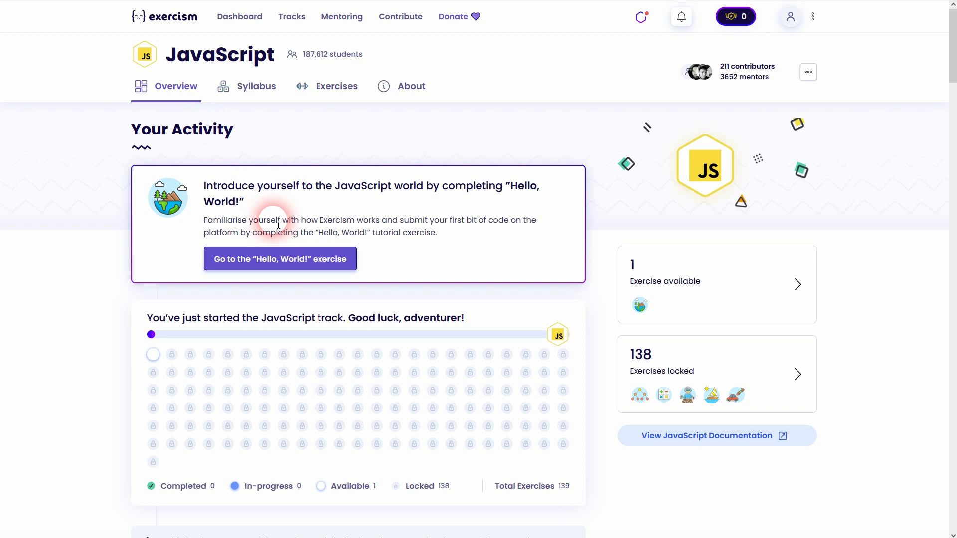
left_click(279, 258)
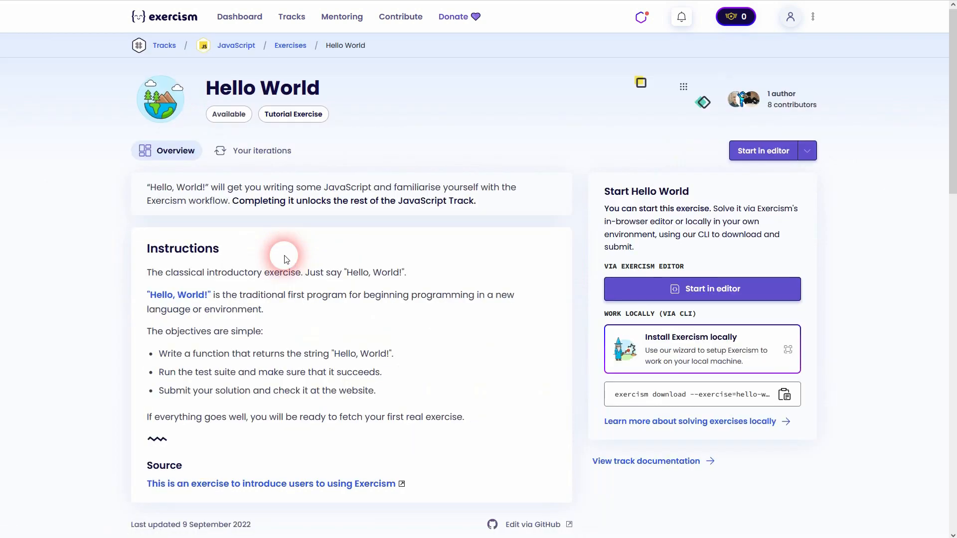
mouse_move(505, 272)
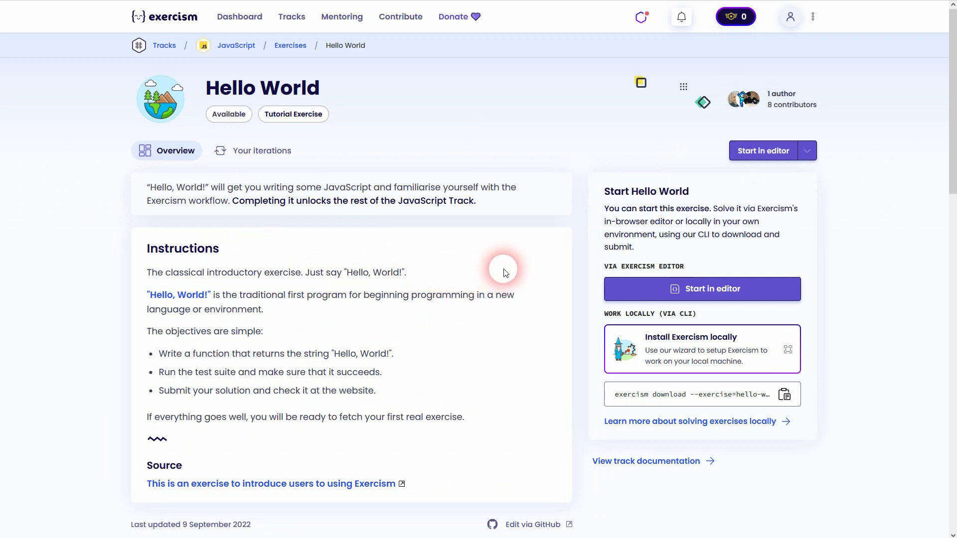
scroll("down", 3)
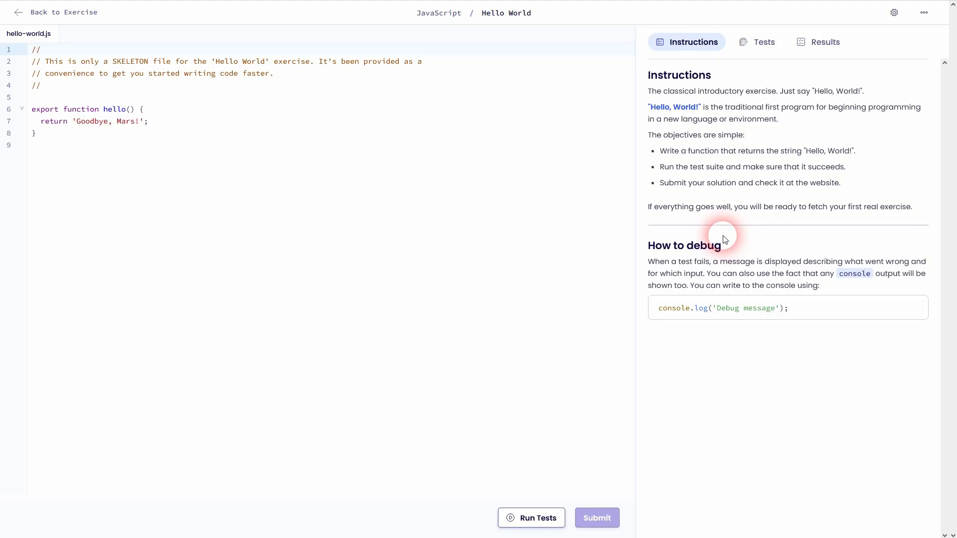
mouse_move(177, 100)
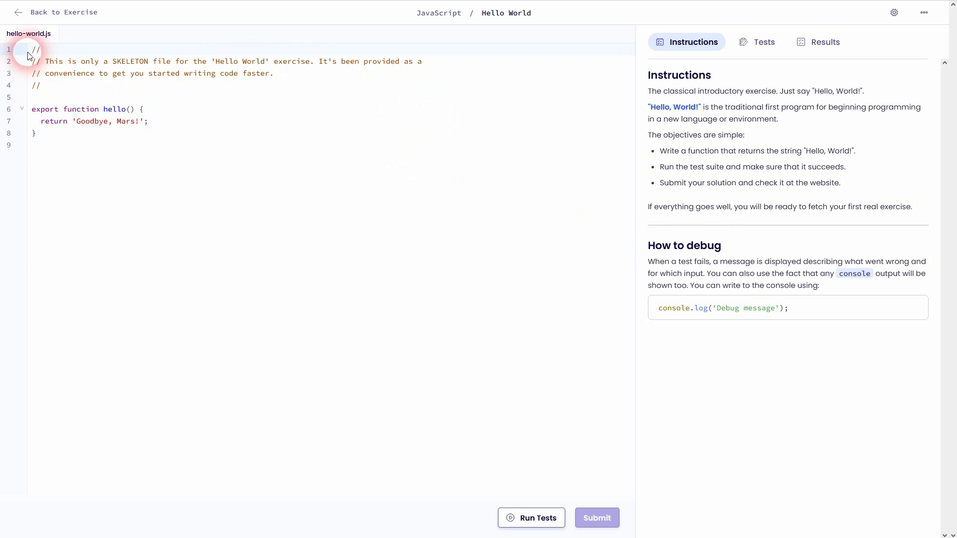
Step: Select the skeleton comment block and the word 'export' while reviewing hello-world.js
left_click_drag(29, 50, 42, 85)
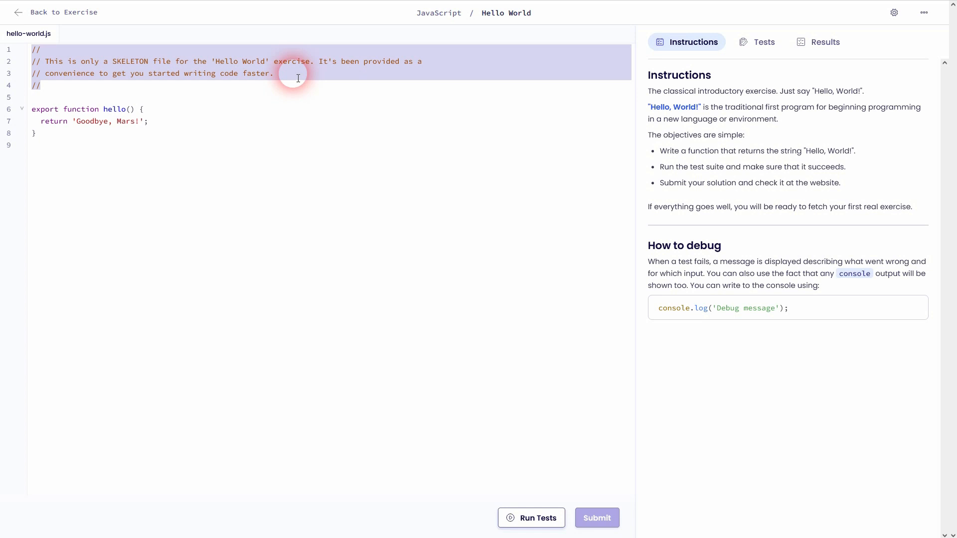
mouse_move(193, 121)
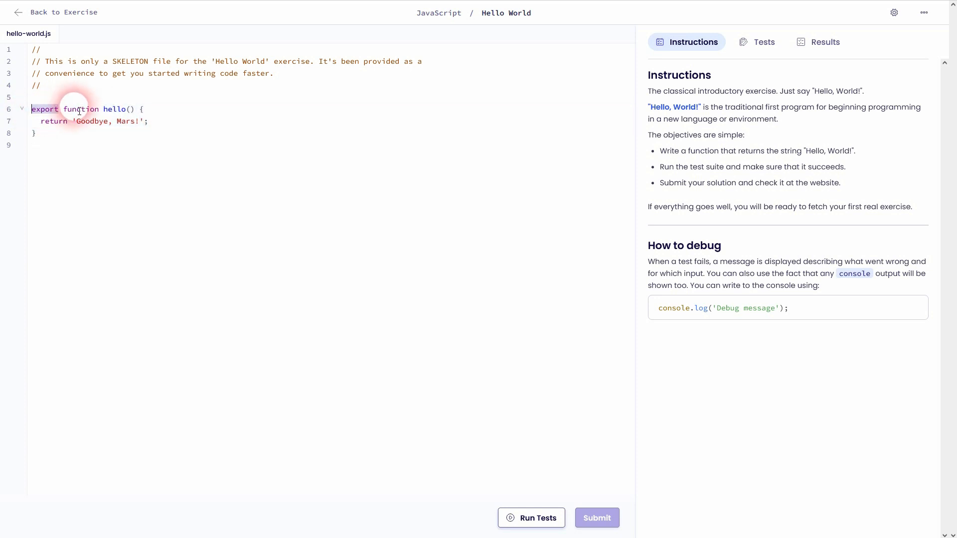
double_click(113, 108)
type("// strings in J")
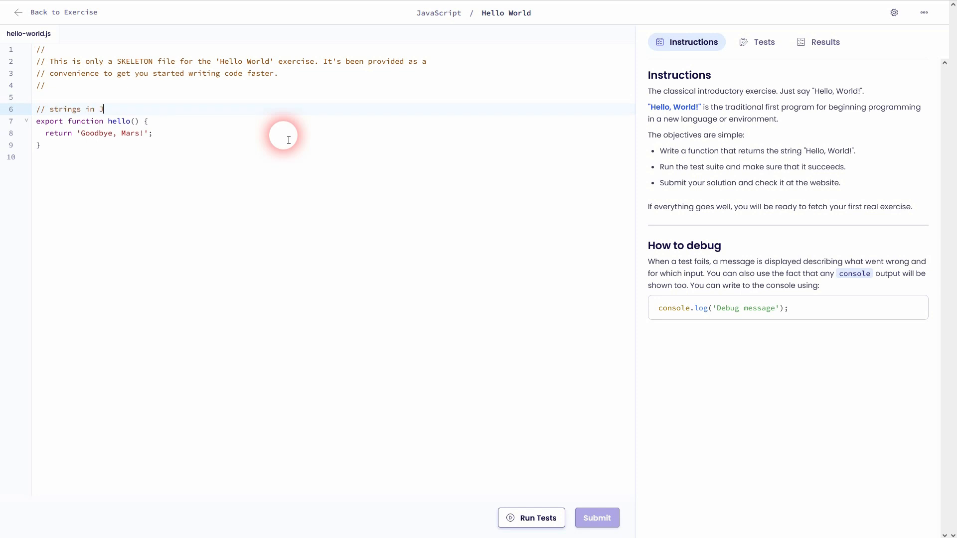
Step: Complete the comment '// strings in JS "" or ''' above the hello function
type("S \"\"")
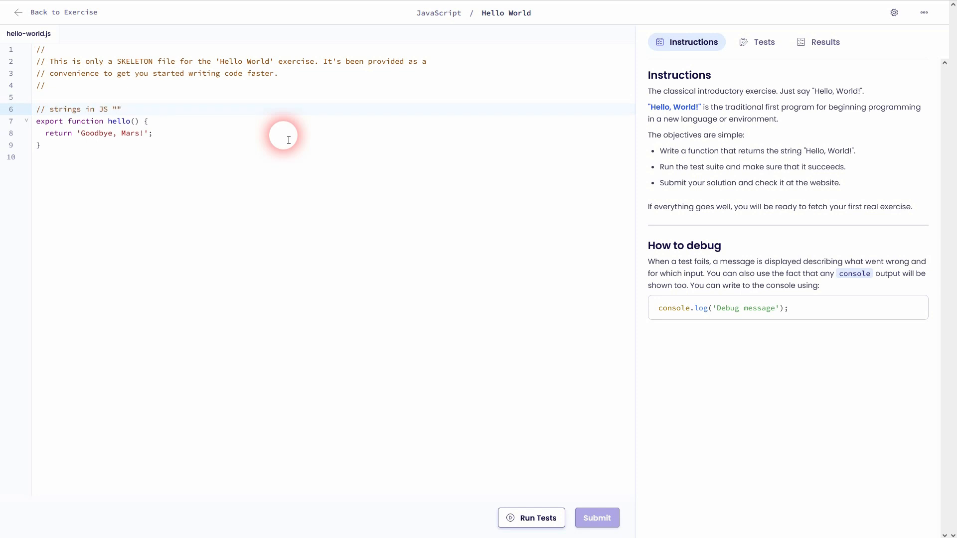
type("or '")
left_click(334, 134)
type("H")
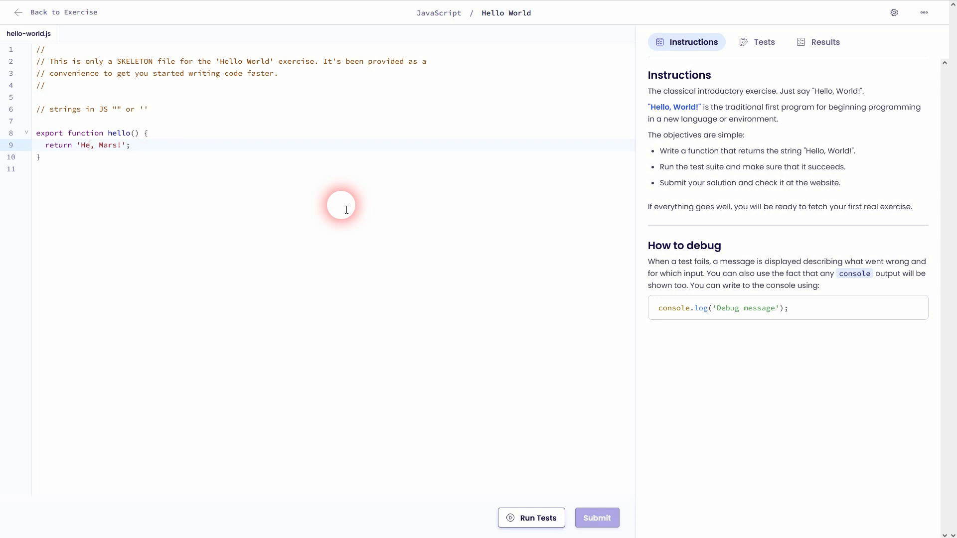
Step: Change the return string from 'Goodbye, Mars!' toward 'Hello, World!'
type("llo")
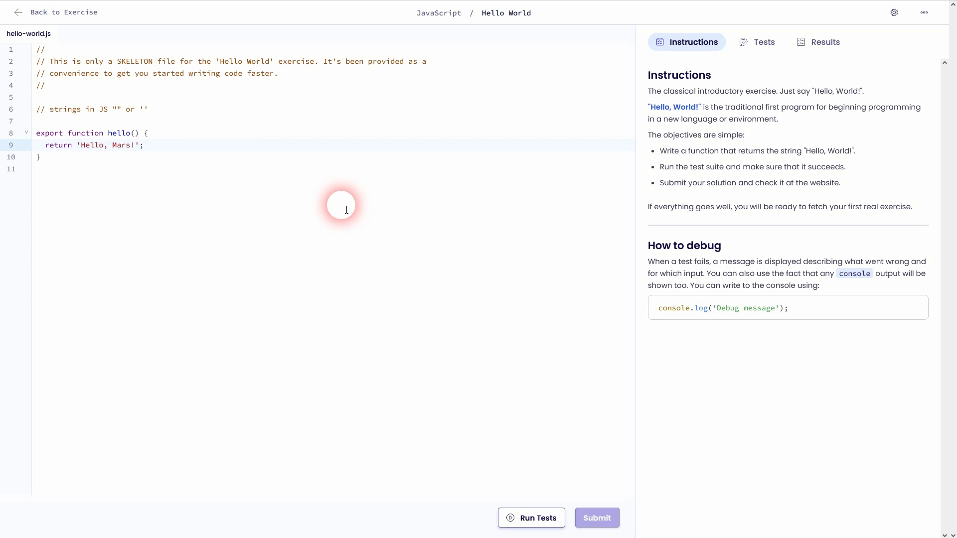
type("Worlds")
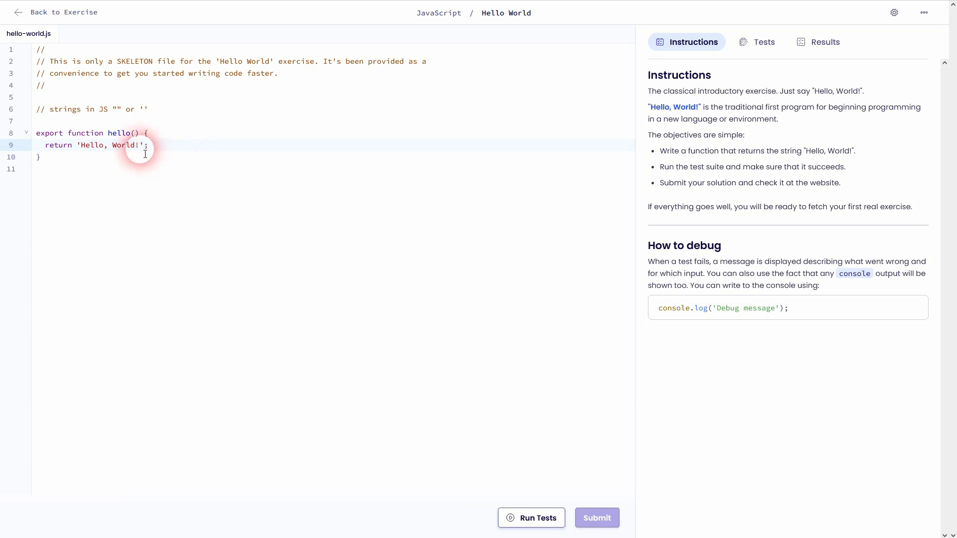
mouse_move(856, 155)
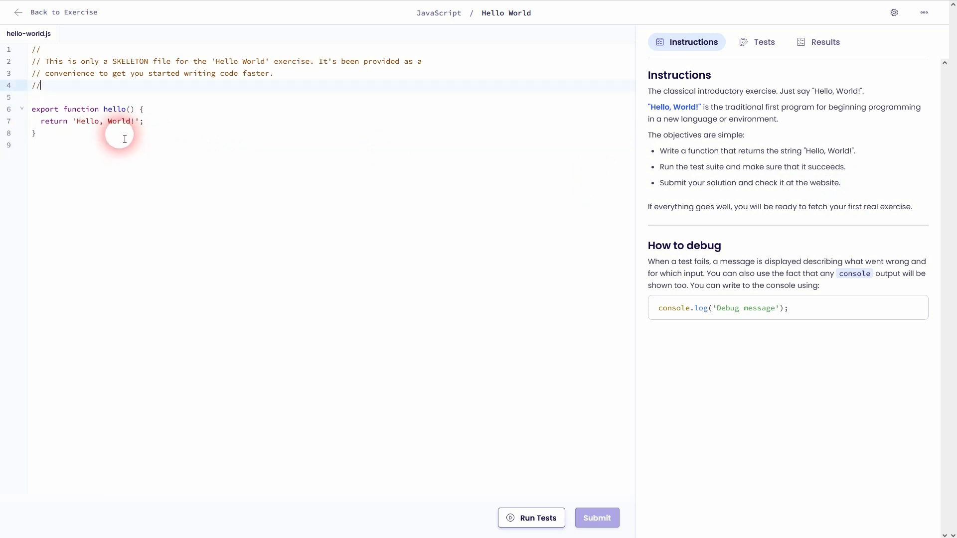
mouse_move(632, 468)
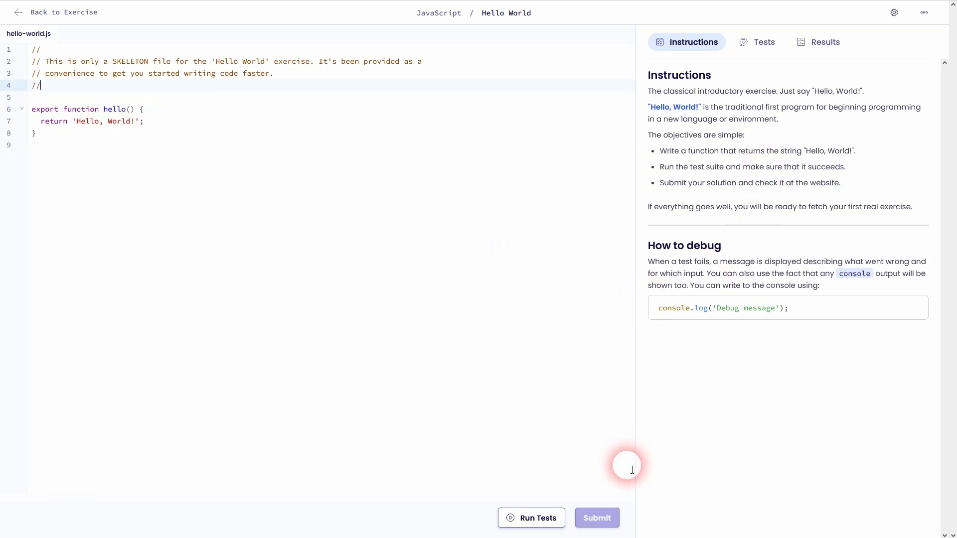
Step: Run the test suite so it reports 1 test passed
left_click(530, 518)
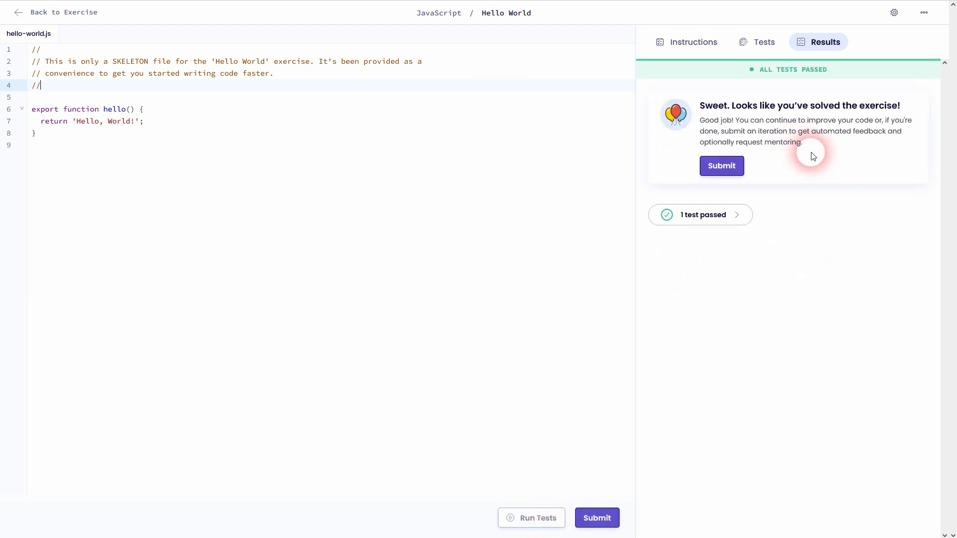
mouse_move(761, 121)
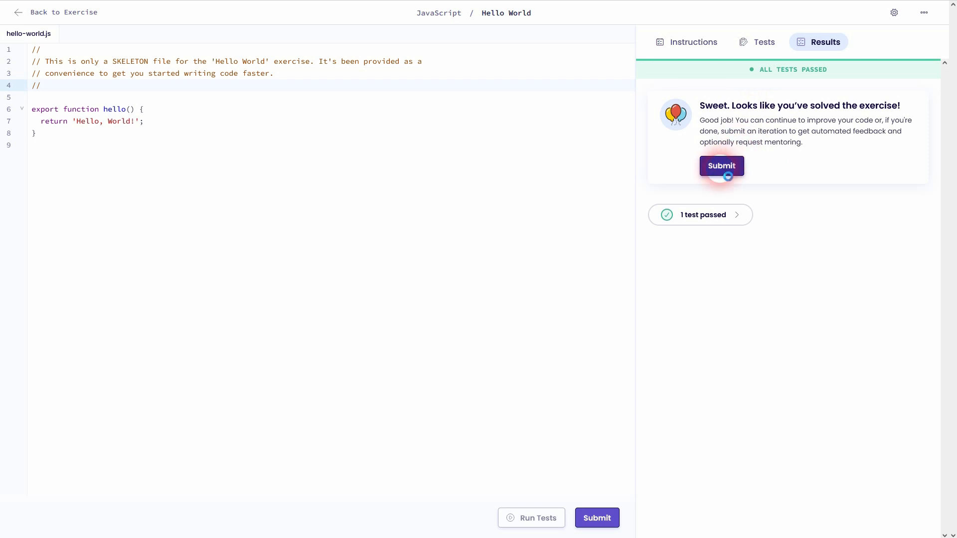
Step: Submit the passing solution as iteration 1
left_click(721, 165)
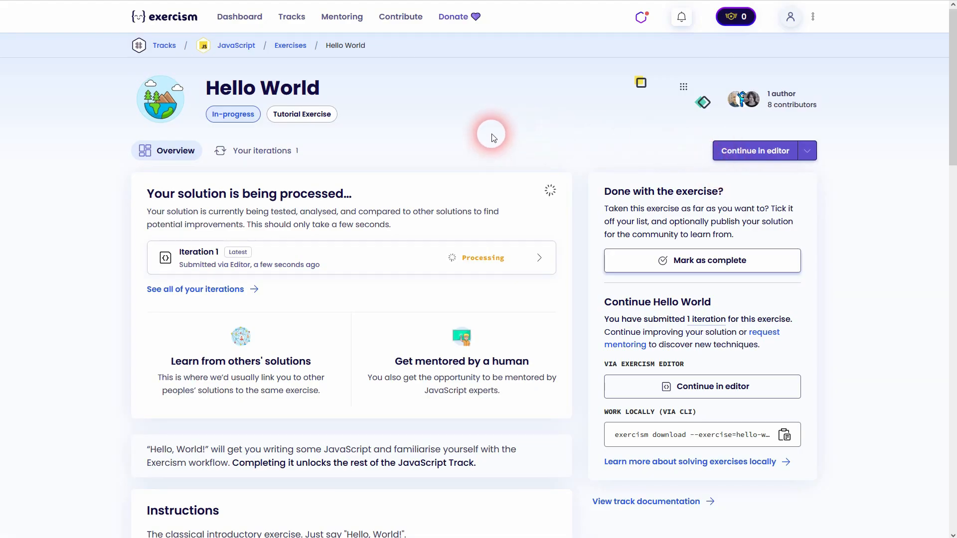
mouse_move(242, 206)
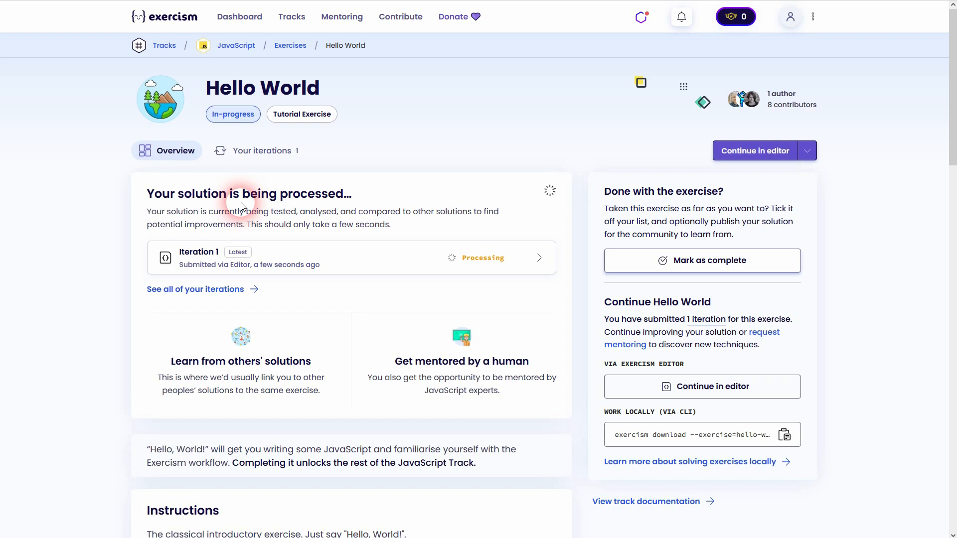
mouse_move(504, 206)
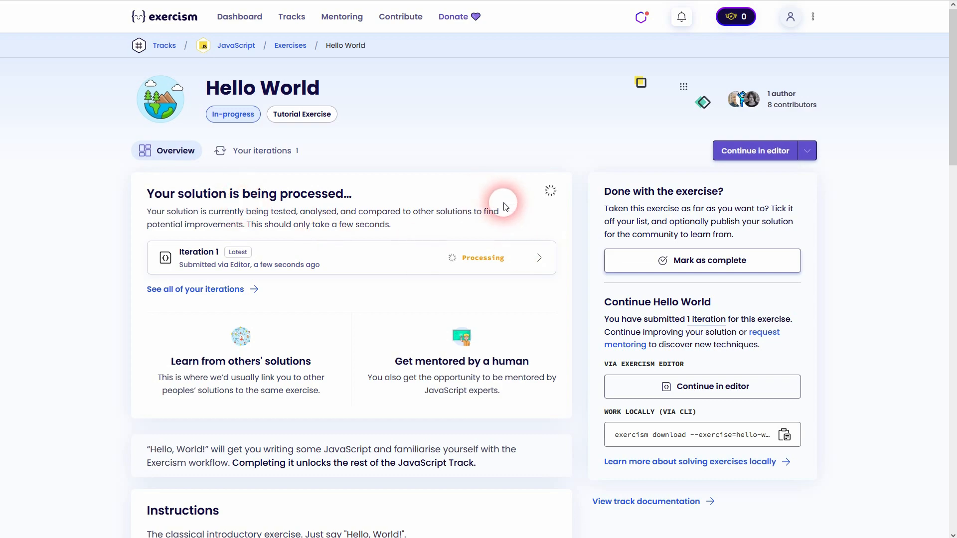